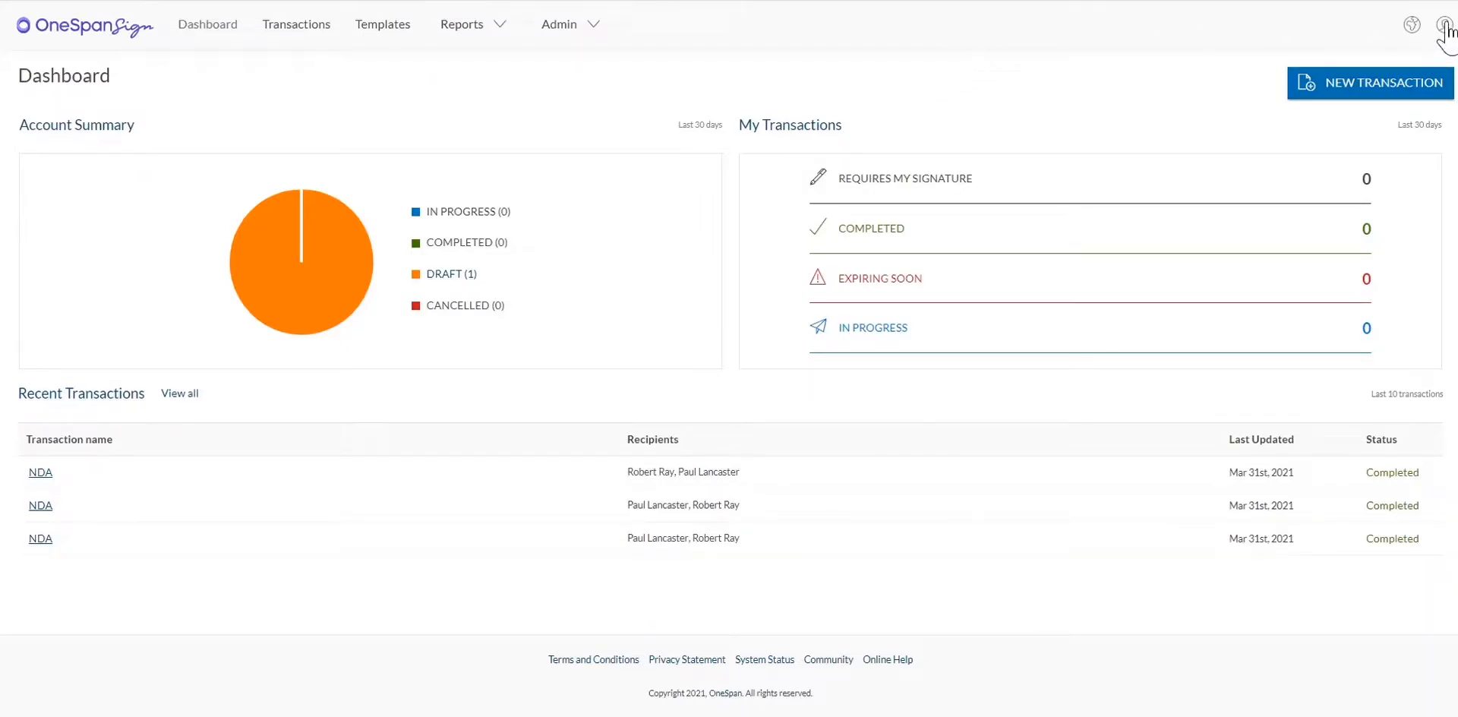
- Reach My Account's Signature section, showing an empty signature box
{"action": "left_click", "coordinate": [1444, 25]}
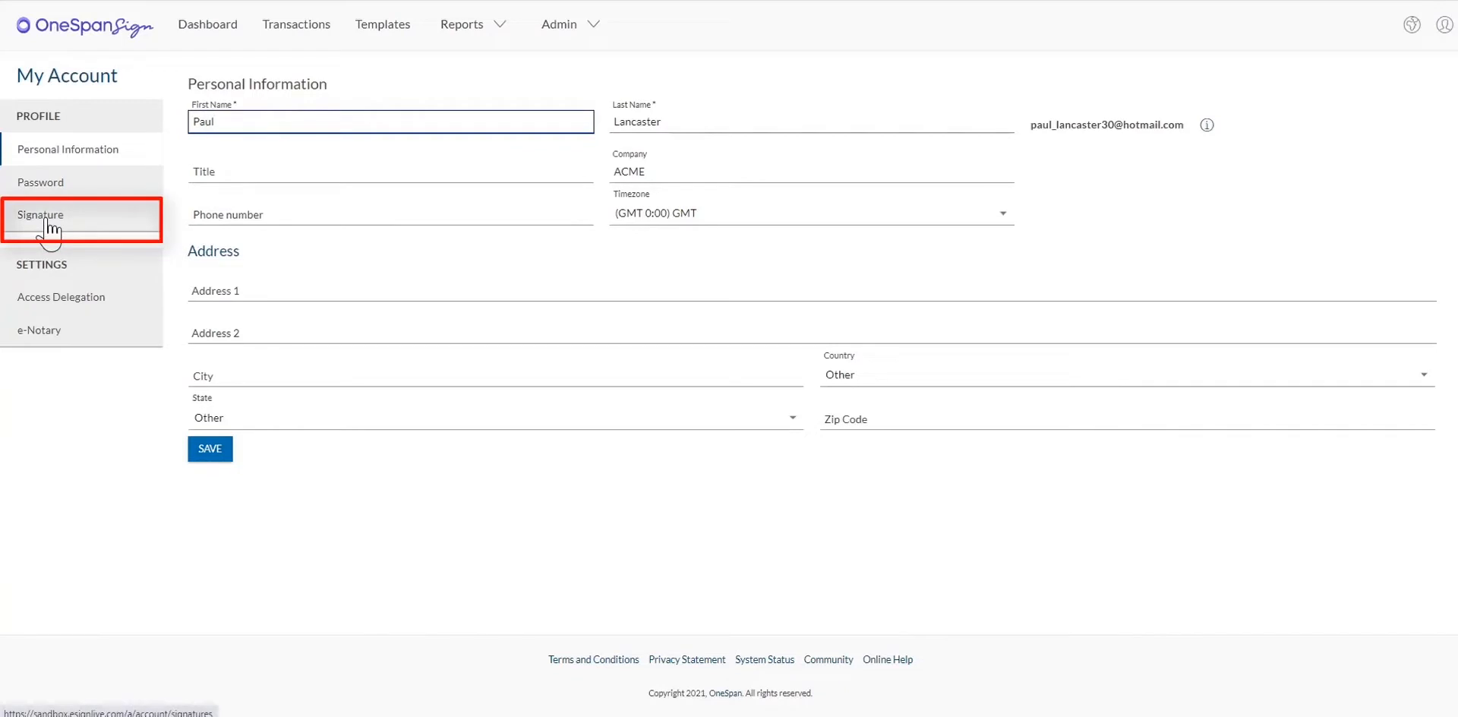
{"action": "left_click", "coordinate": [41, 214]}
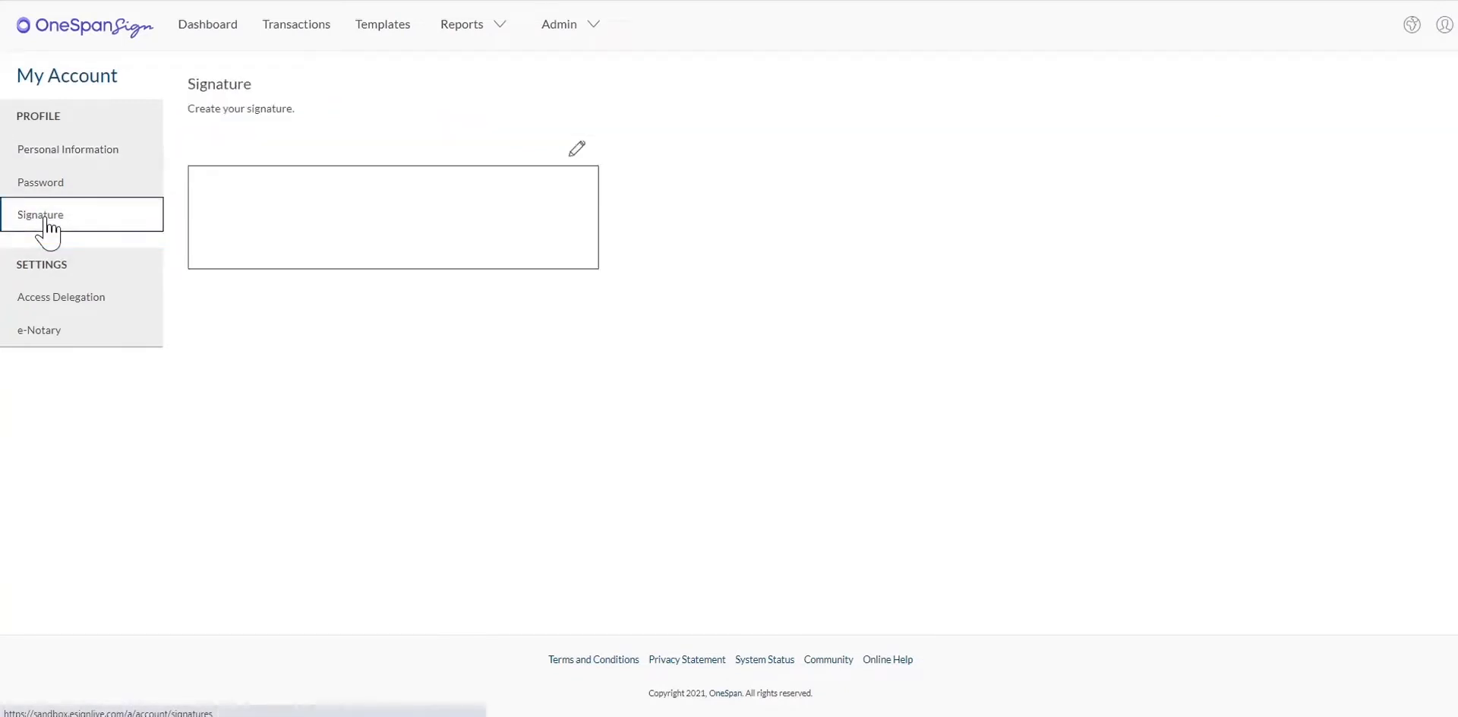
{"action": "mouse_move", "coordinate": [478, 183]}
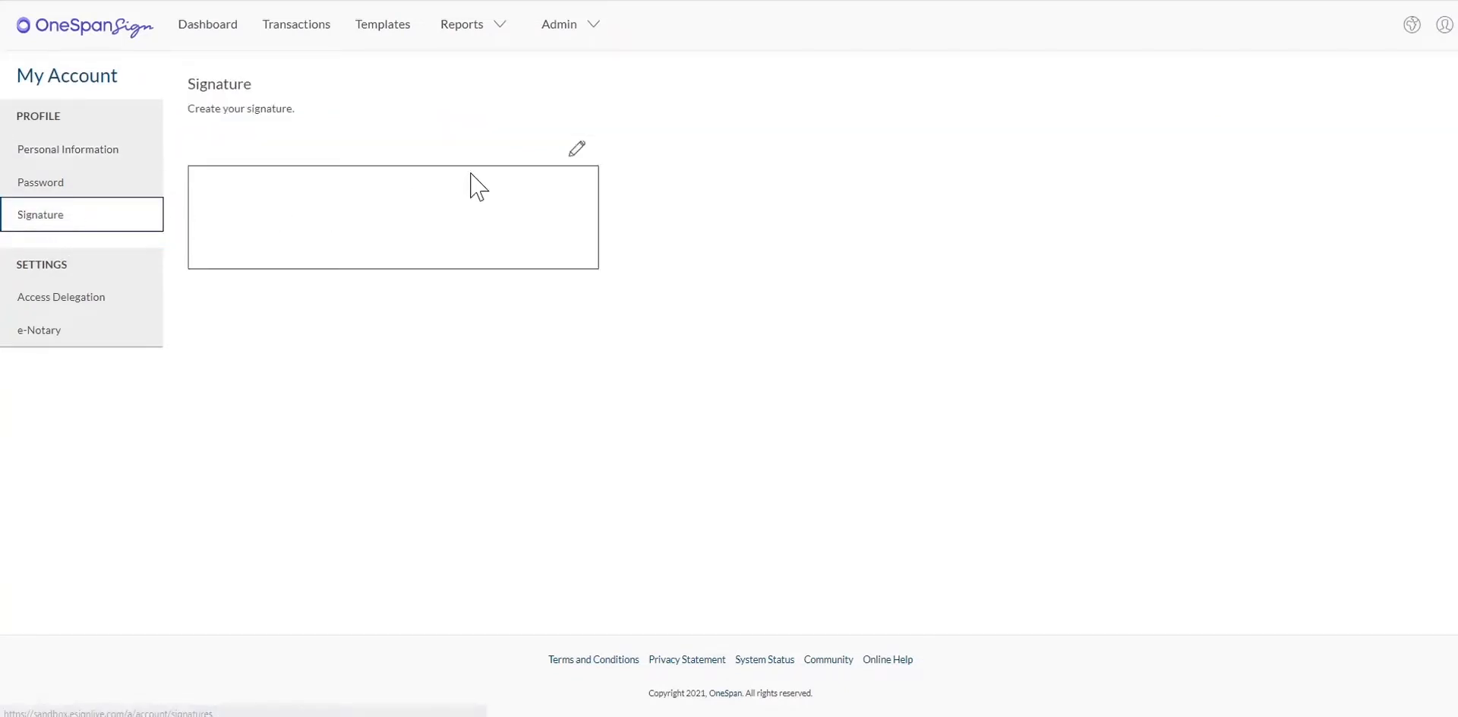
- Draw 'Paul Lancaster' on the Handwritten Signature pad and save it to the account
{"action": "left_click", "coordinate": [577, 149]}
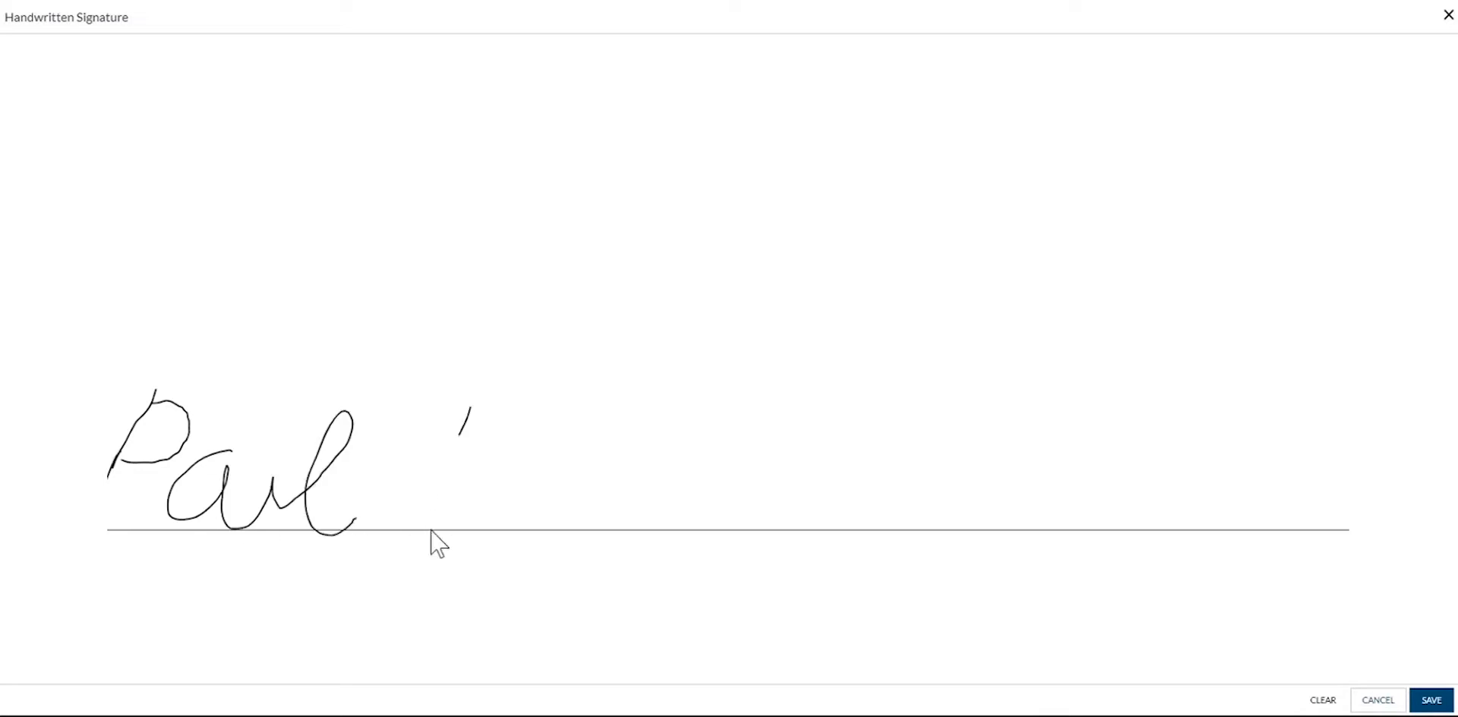
{"action": "left_click_drag", "start_coordinate": [455, 409], "coordinate": [874, 503]}
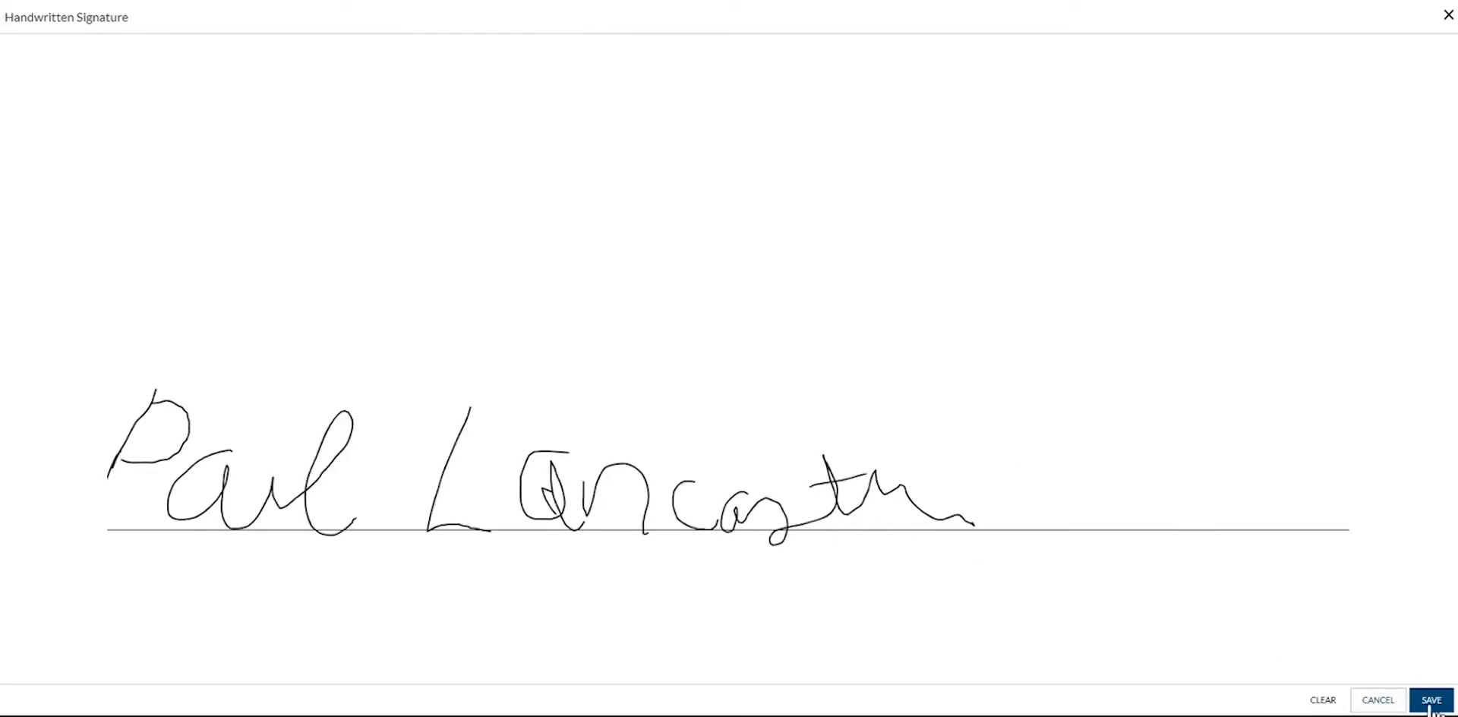
{"action": "left_click", "coordinate": [1430, 700]}
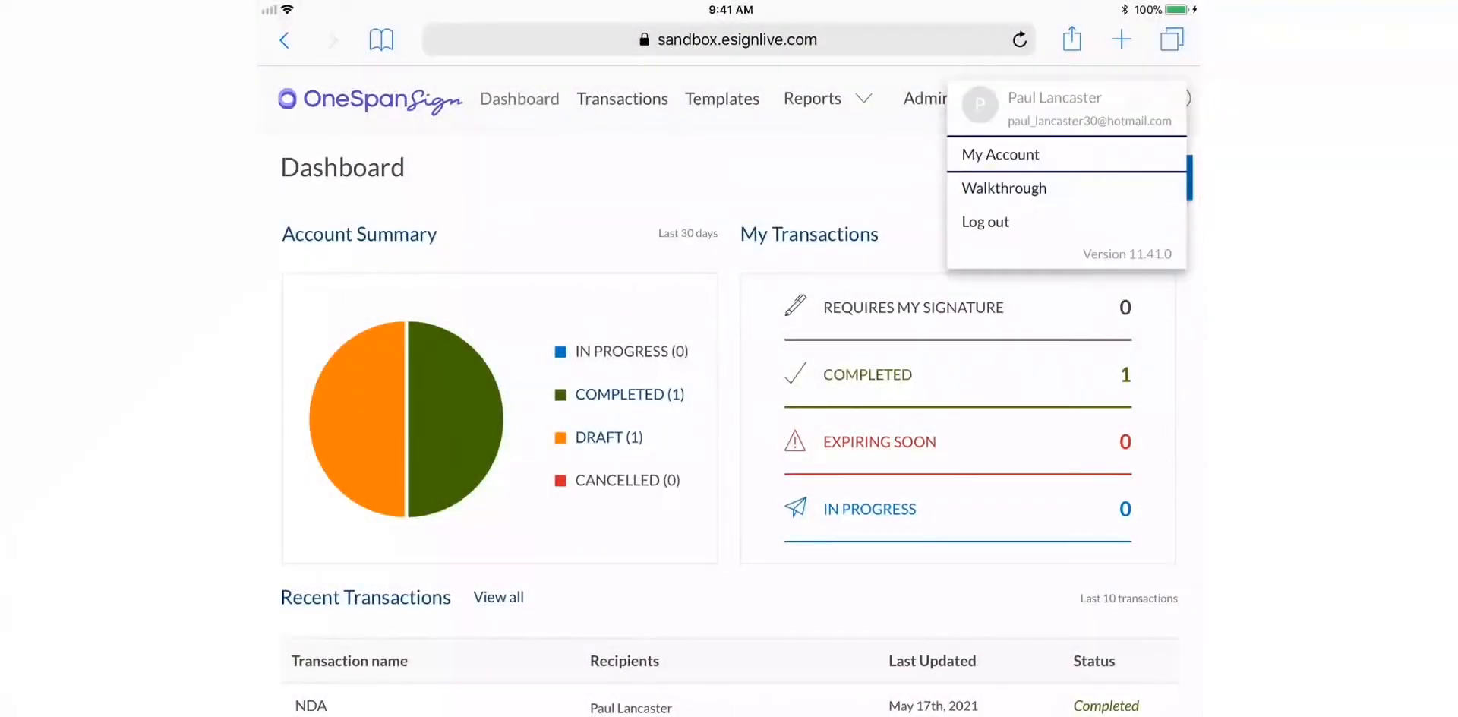
{"action": "left_click", "coordinate": [999, 155]}
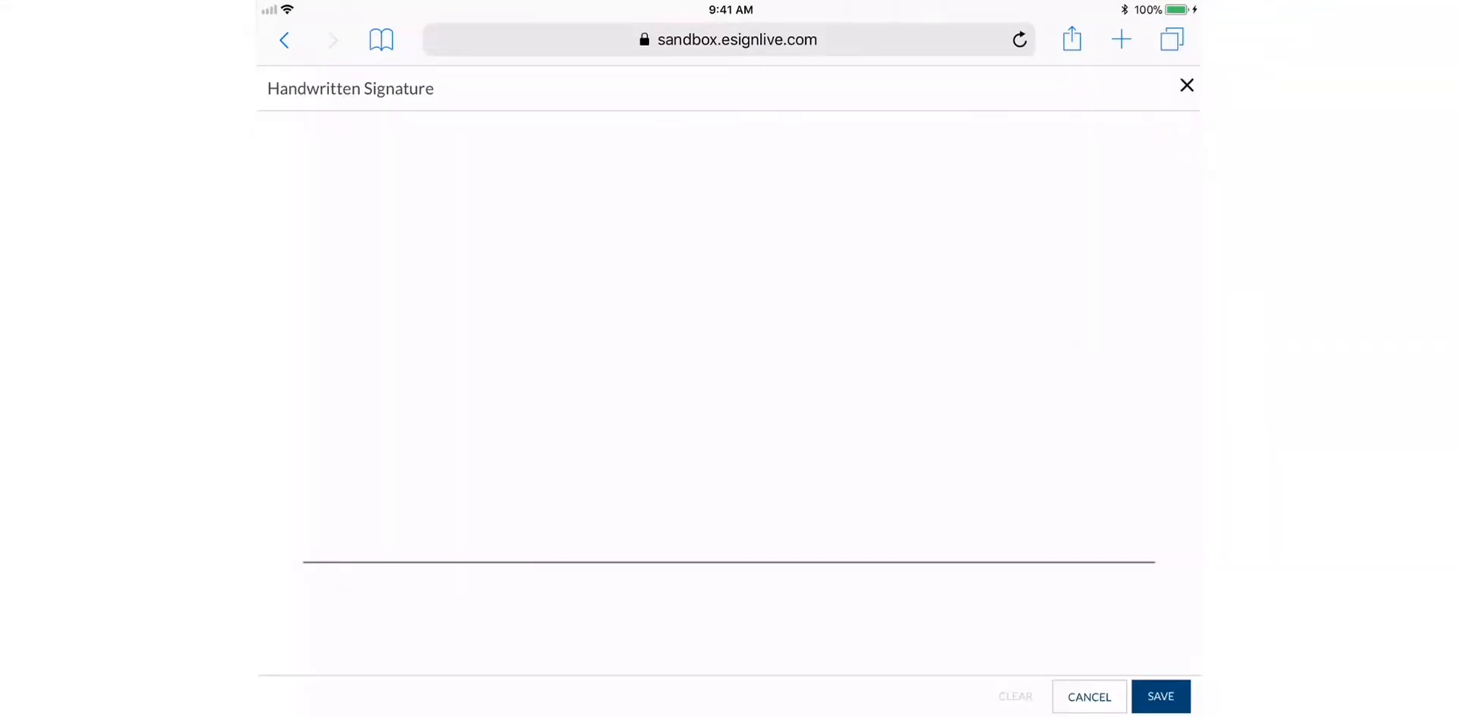
{"action": "left_click_drag", "start_coordinate": [349, 530], "coordinate": [416, 401]}
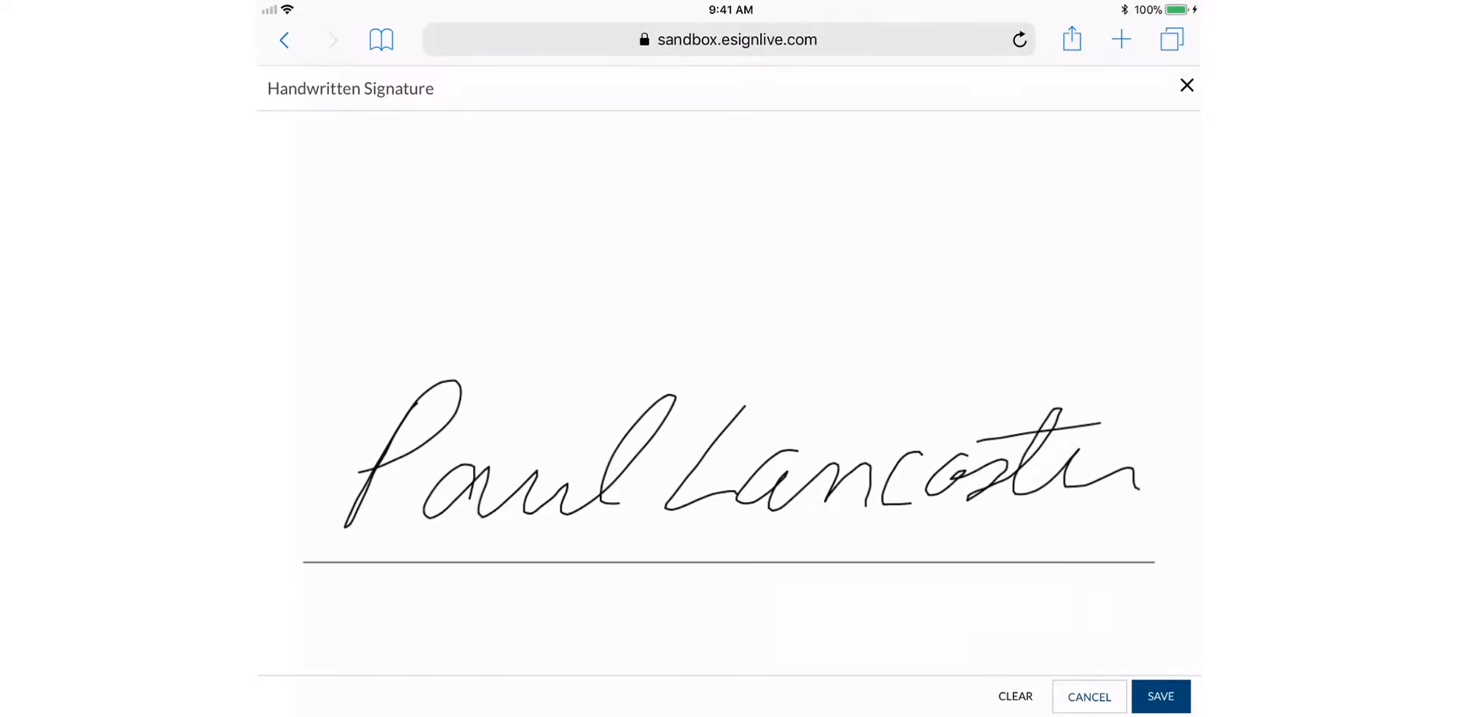
{"action": "left_click", "coordinate": [1161, 695]}
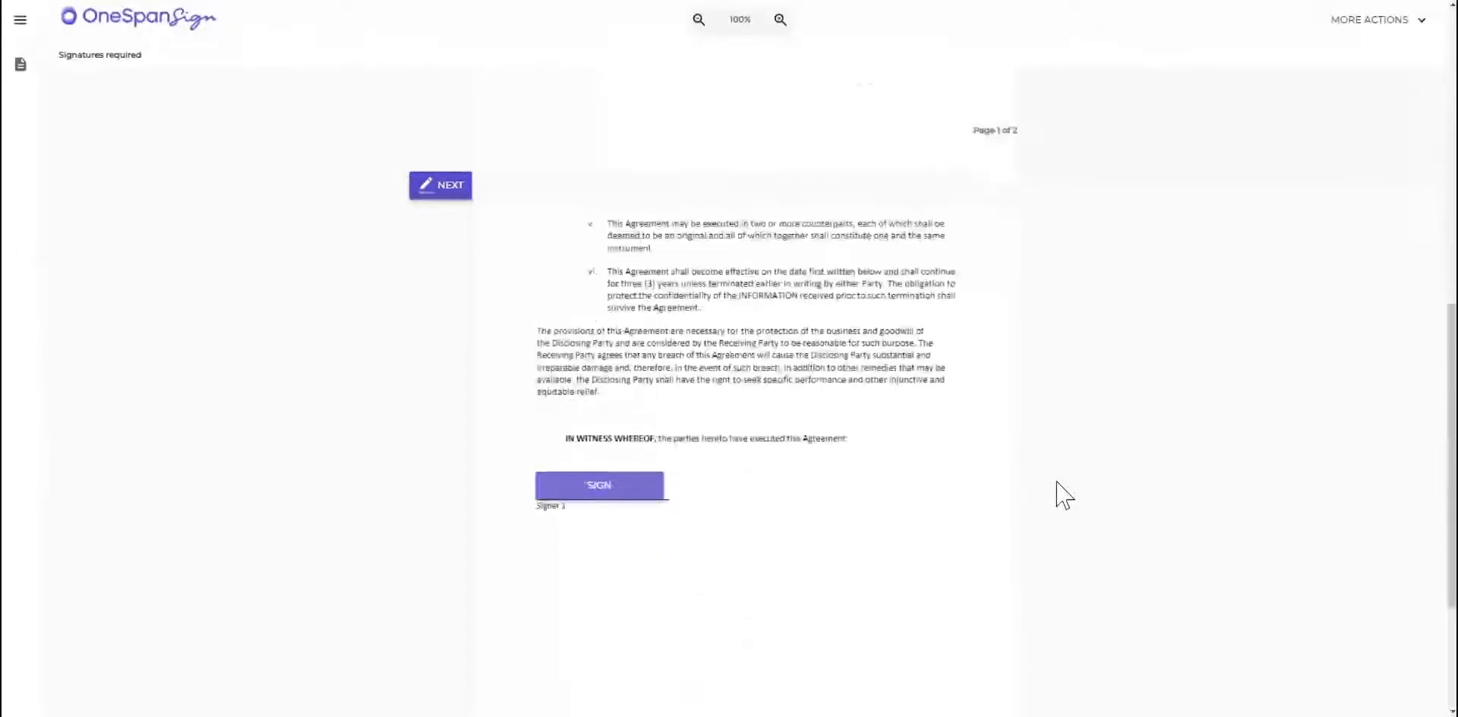
- Apply the saved signature to the Signer 1 block on page 2 of the NDA
{"action": "scroll", "scroll_direction": "down", "scroll_amount": 3}
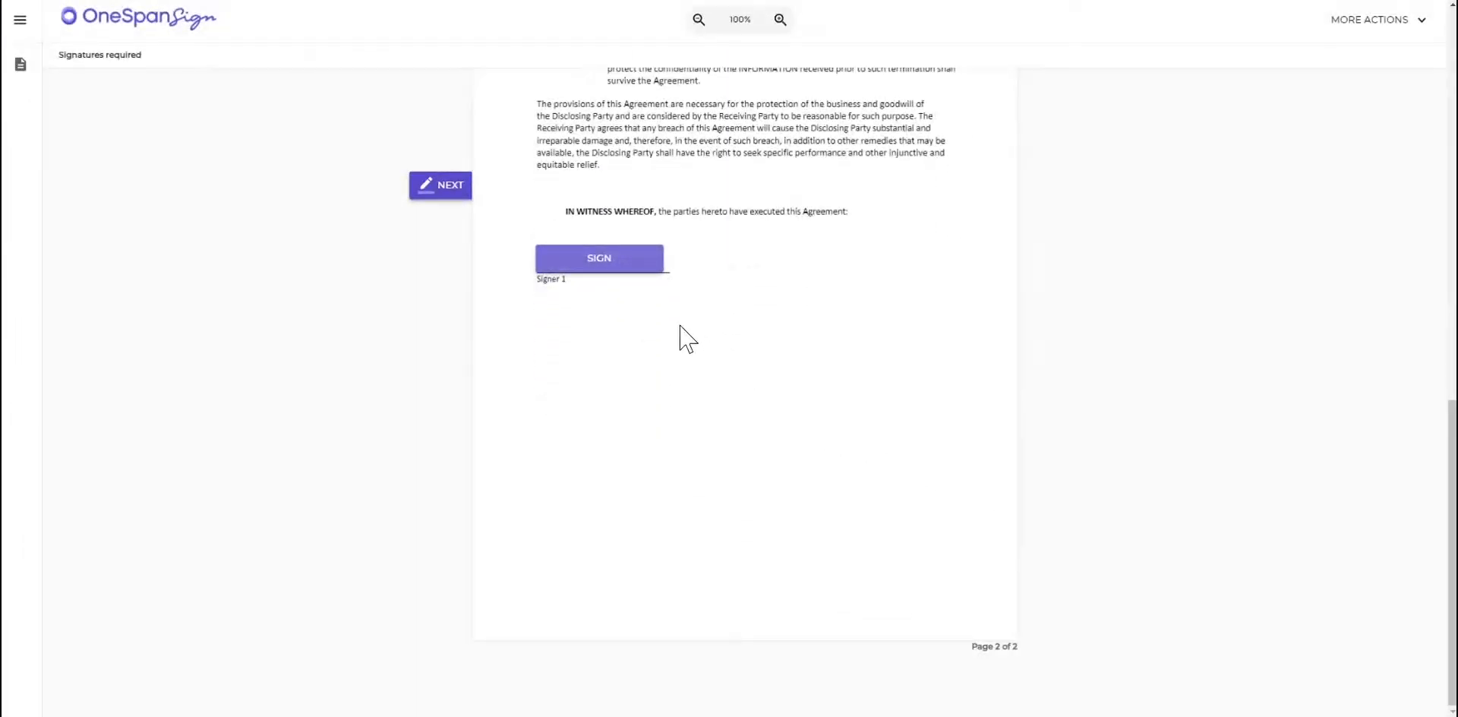
{"action": "left_click", "coordinate": [598, 258]}
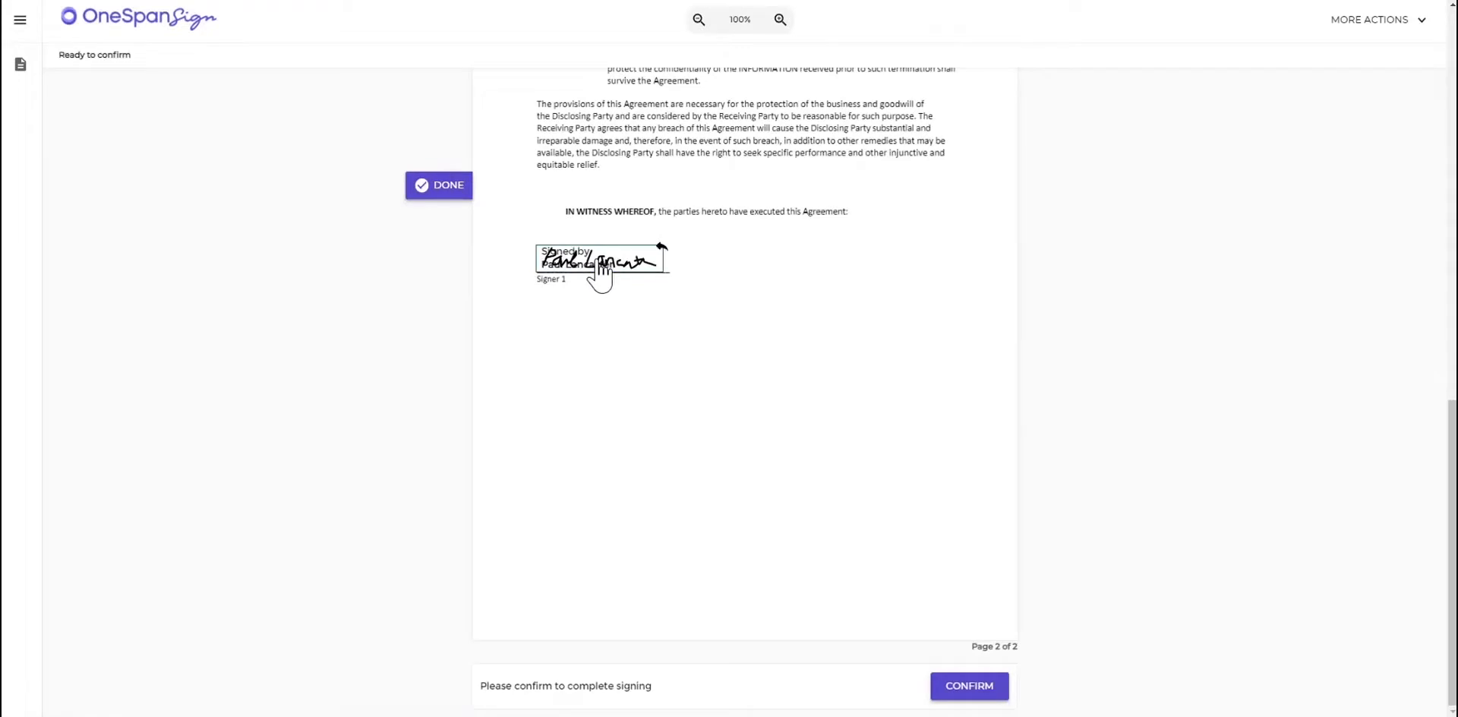